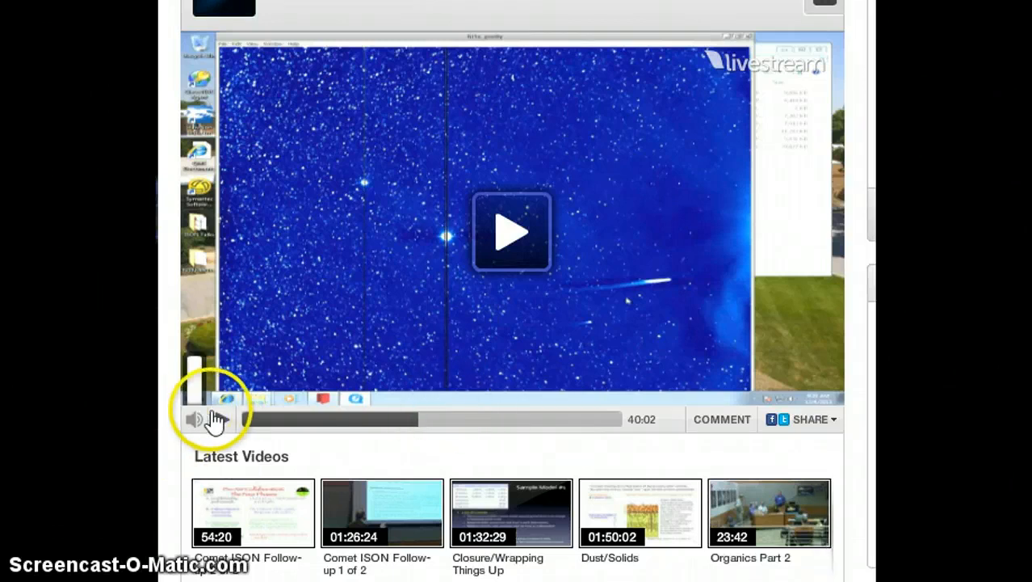
mouse_move(223, 420)
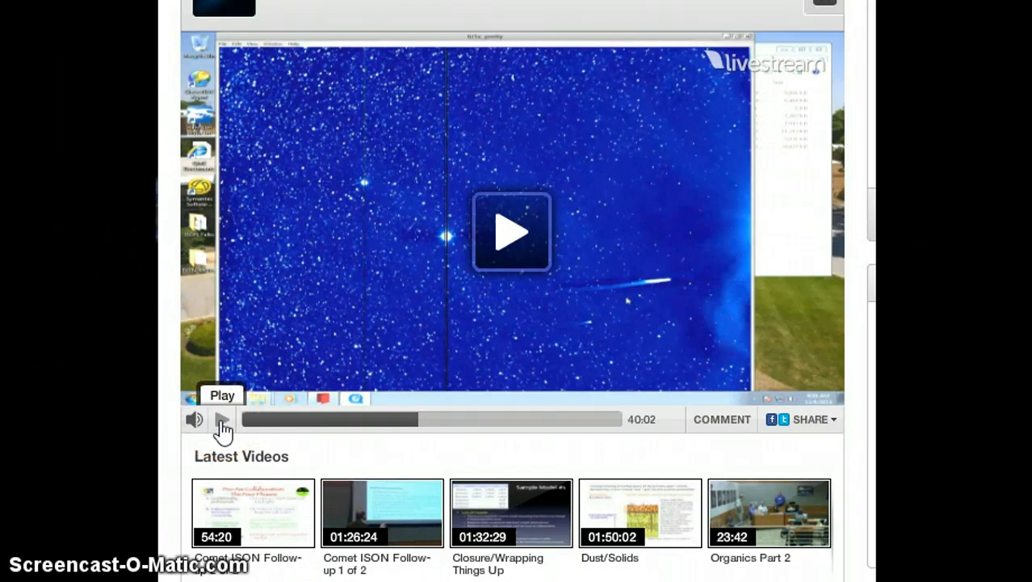
- Resume playback of the paused Comet ISON conference video from 40:02
click(221, 420)
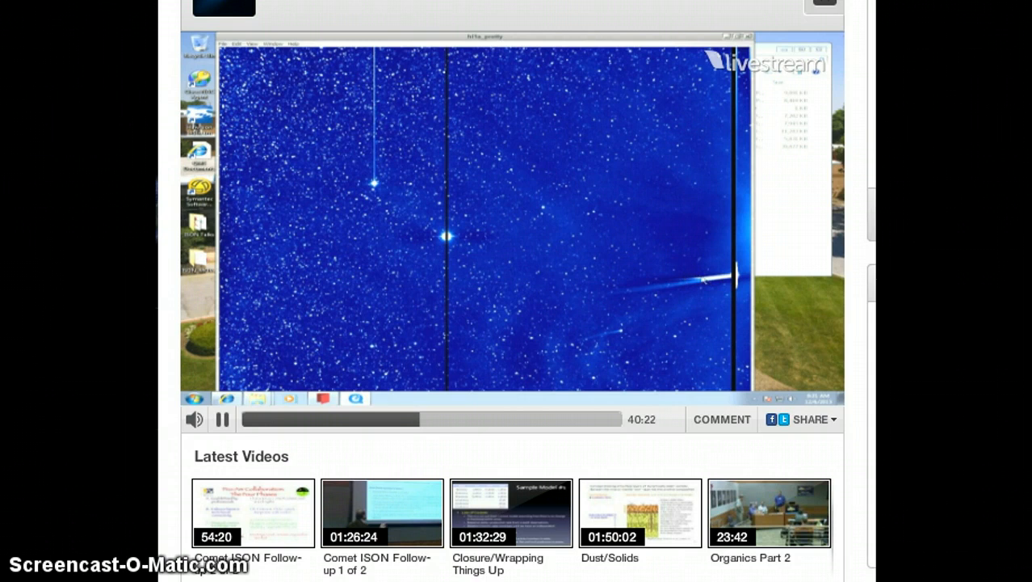
mouse_move(666, 265)
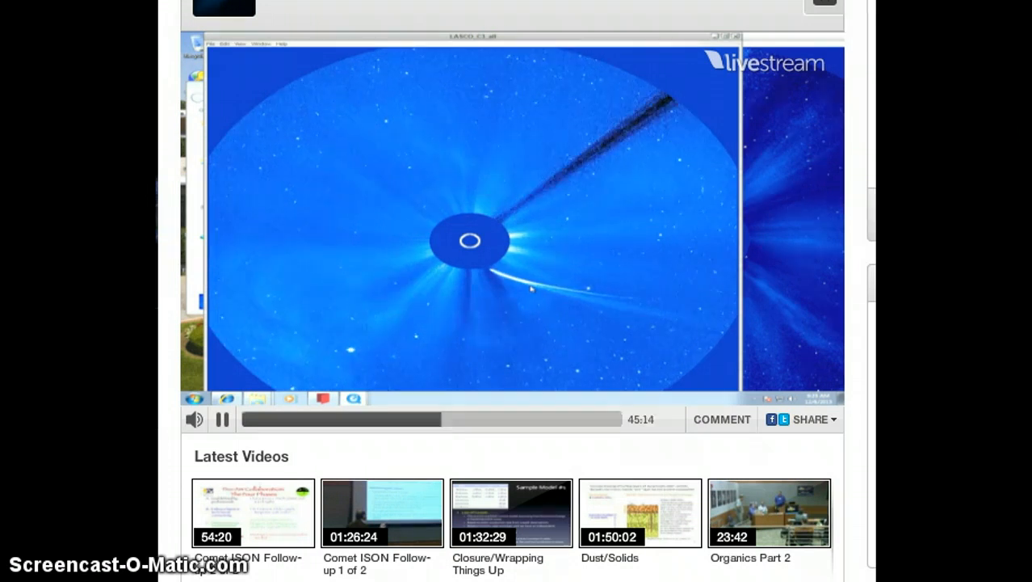
- Pause the video at 45:16 on the blue coronagraph image of the comet near the sun
click(222, 420)
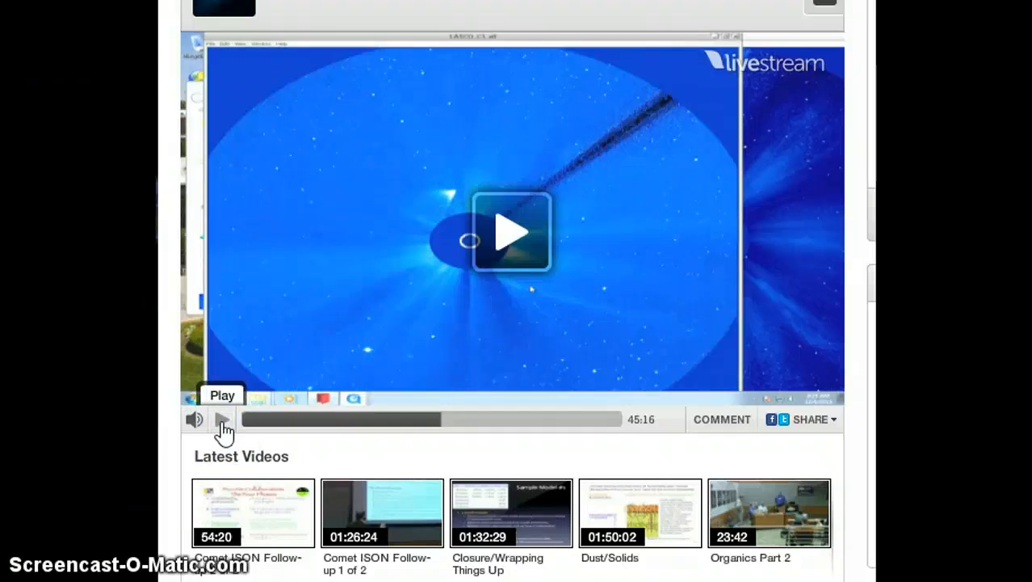
click(223, 420)
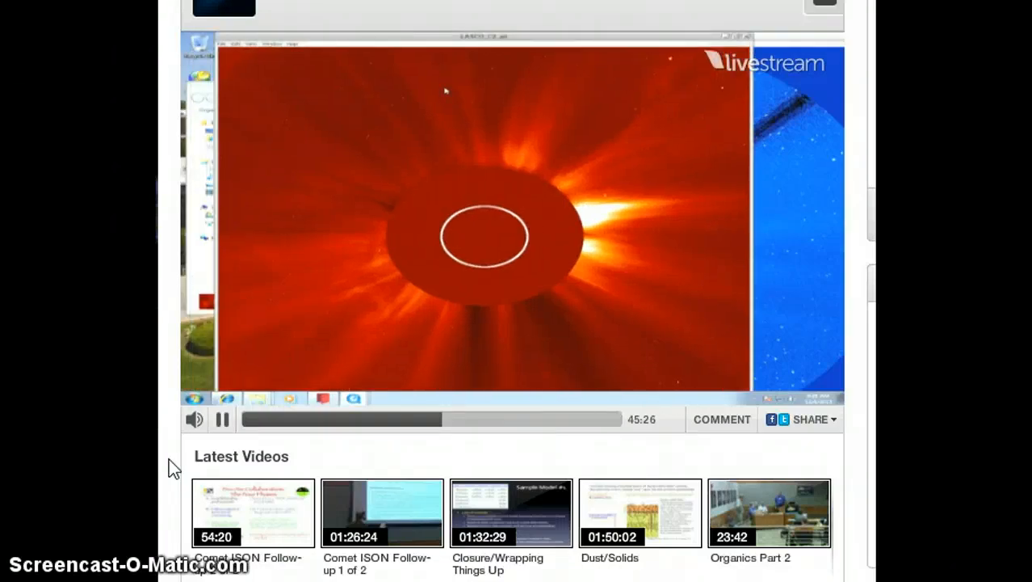
click(235, 44)
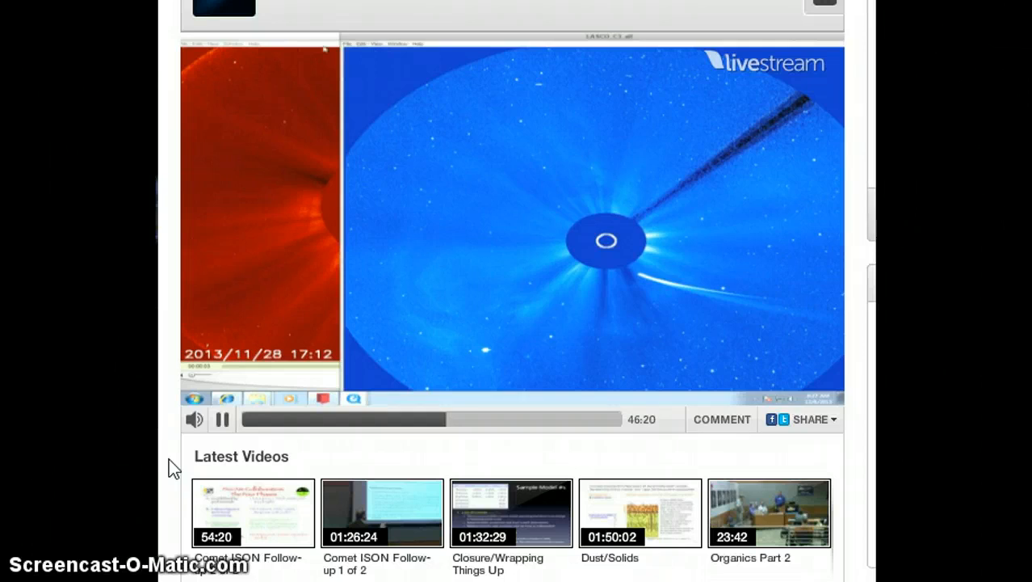
mouse_move(430, 84)
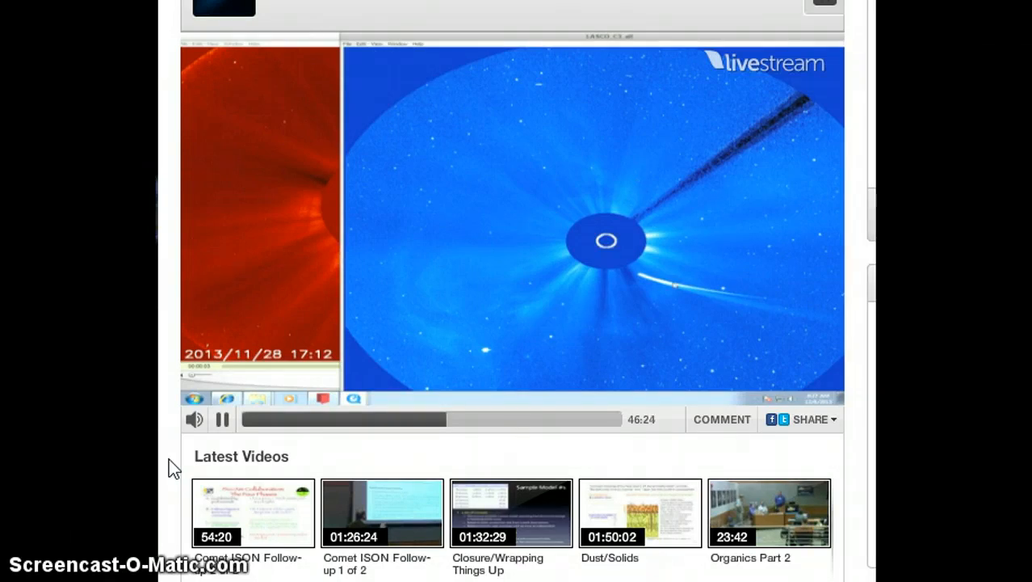
mouse_move(775, 304)
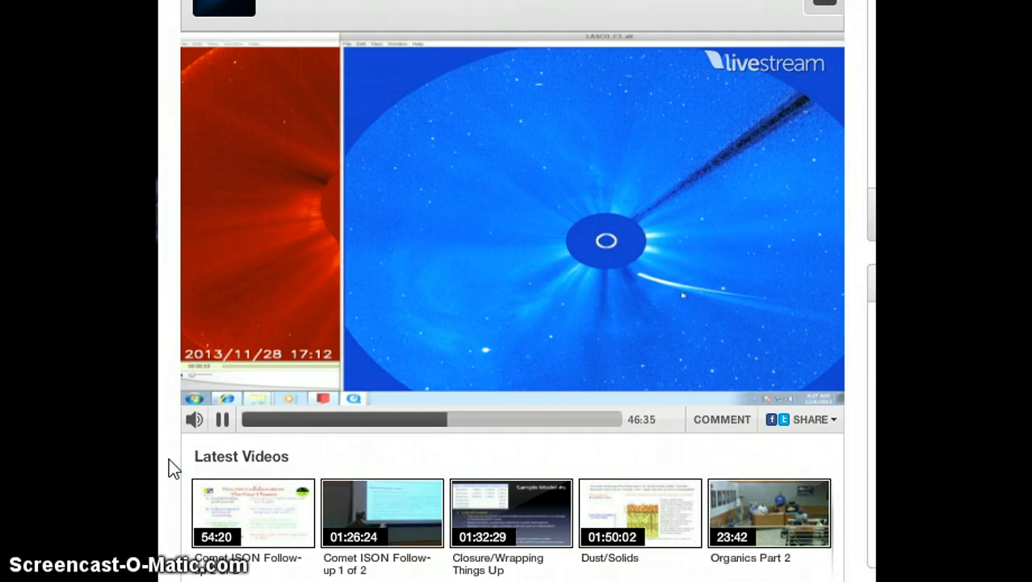
mouse_move(782, 316)
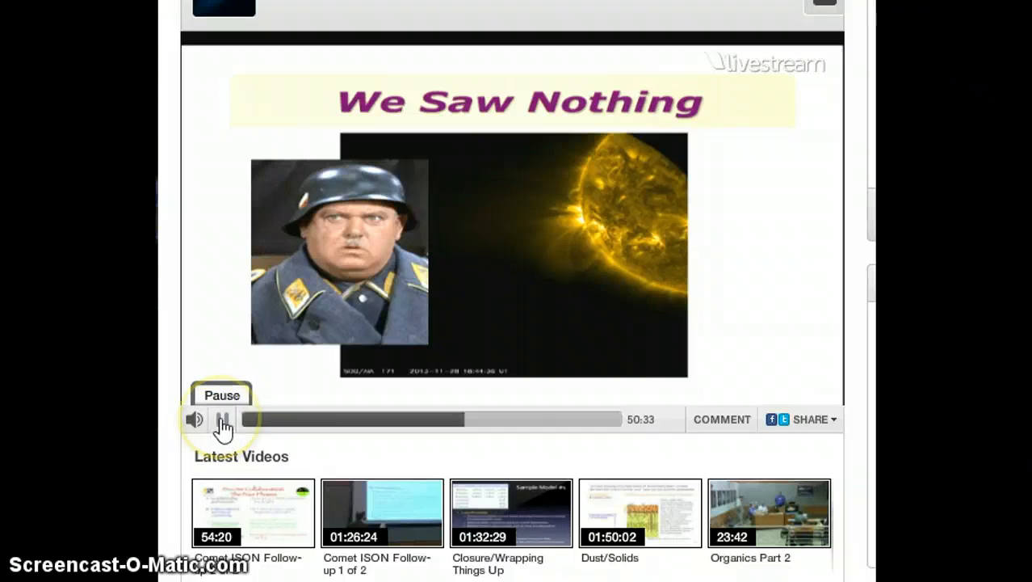
- Pause the video at 50:34 on the 'We Saw Nothing' slide beside the solar image
click(223, 420)
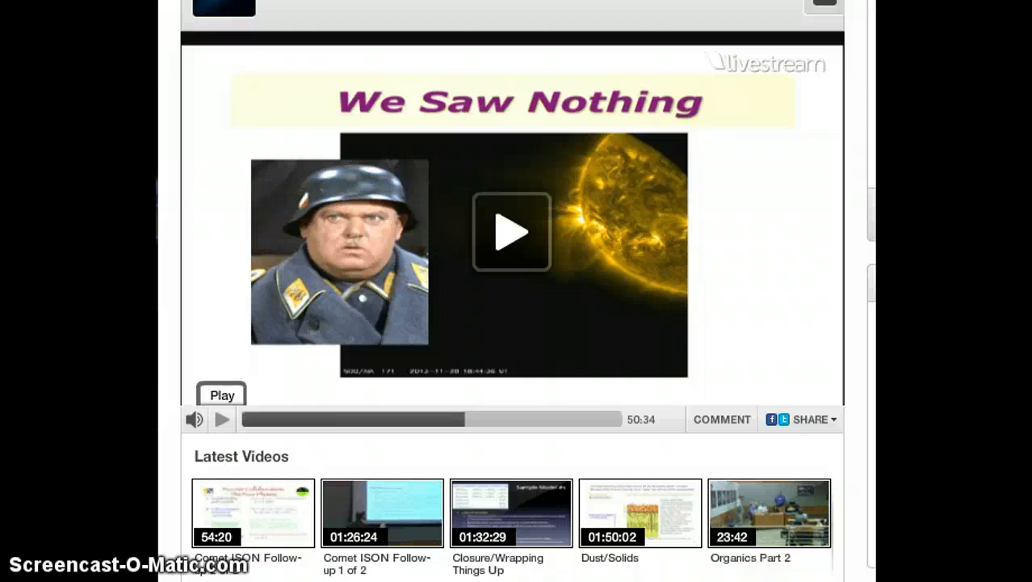
mouse_move(375, 465)
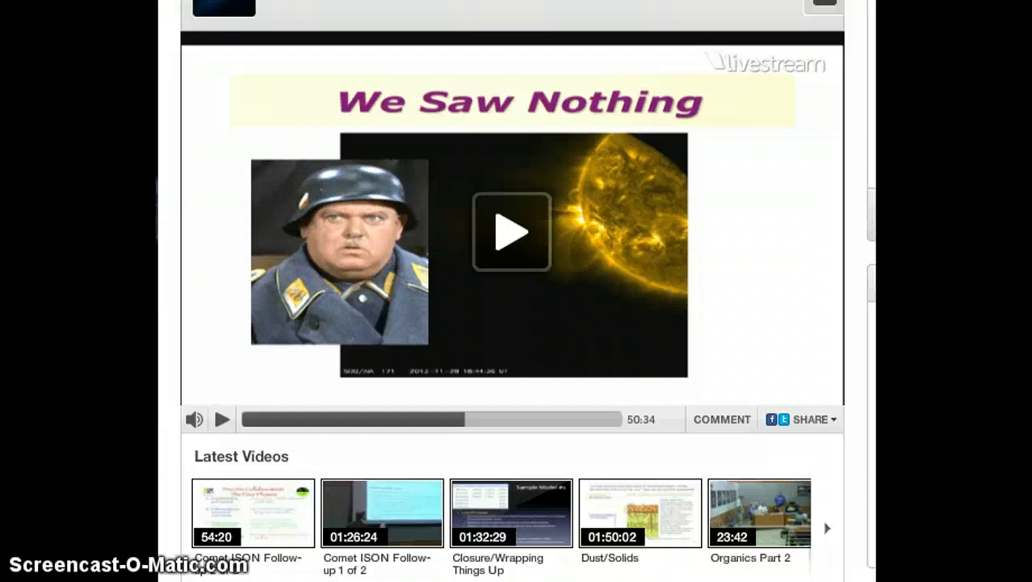
mouse_move(462, 129)
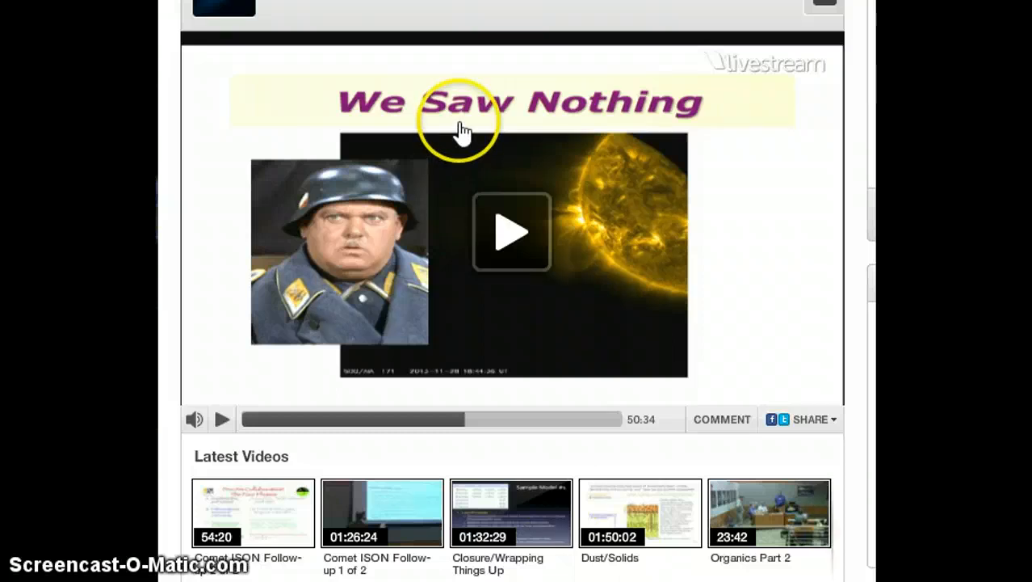